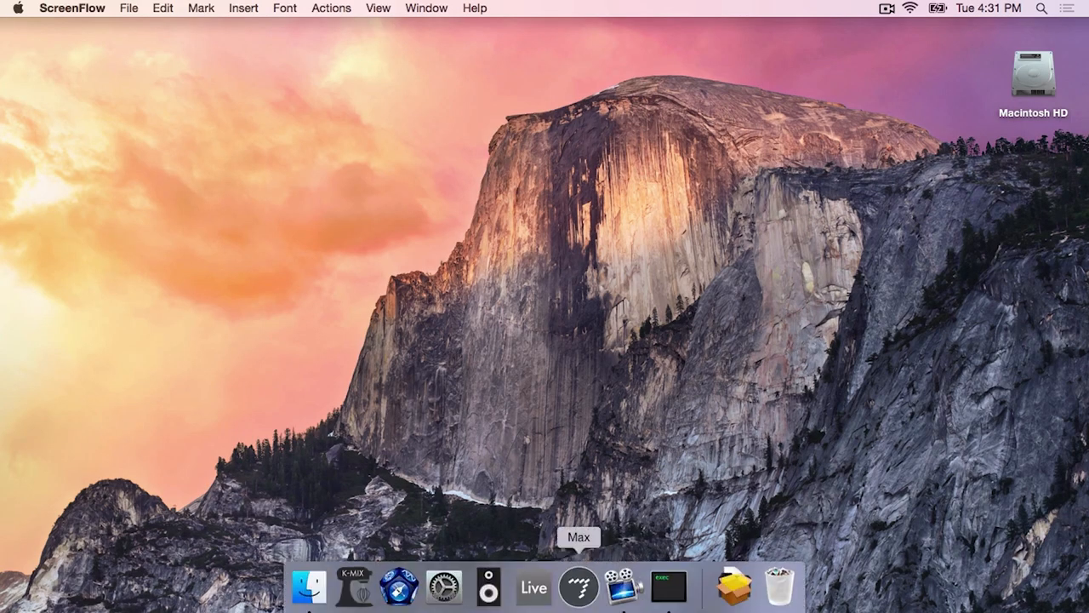
Launch Ableton Live from the Dock and open the 'QSG Control Surface' Live Set.
left_click(533, 588)
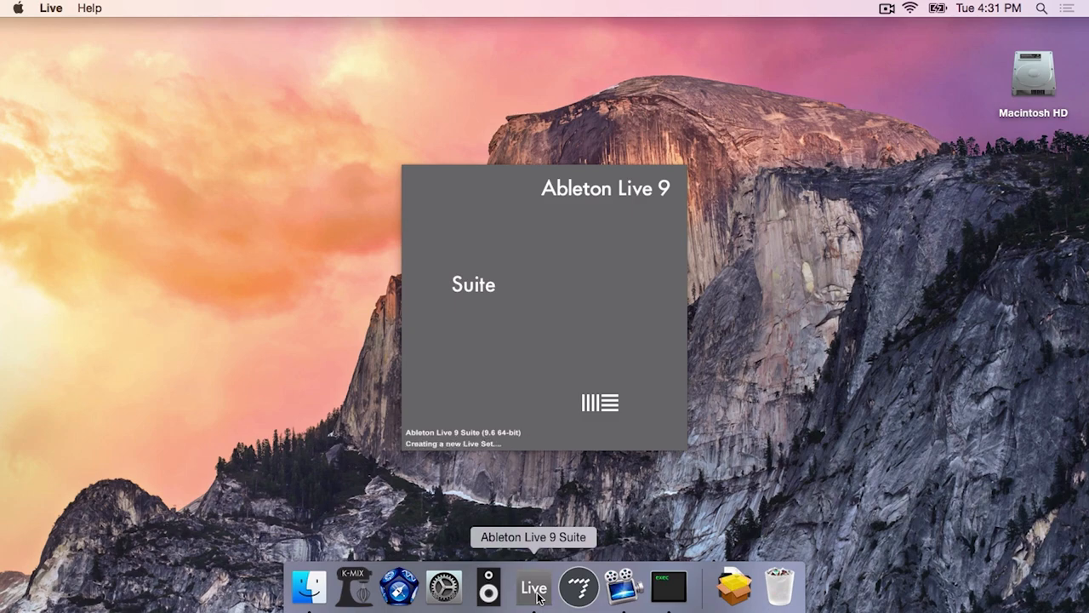
left_click(532, 586)
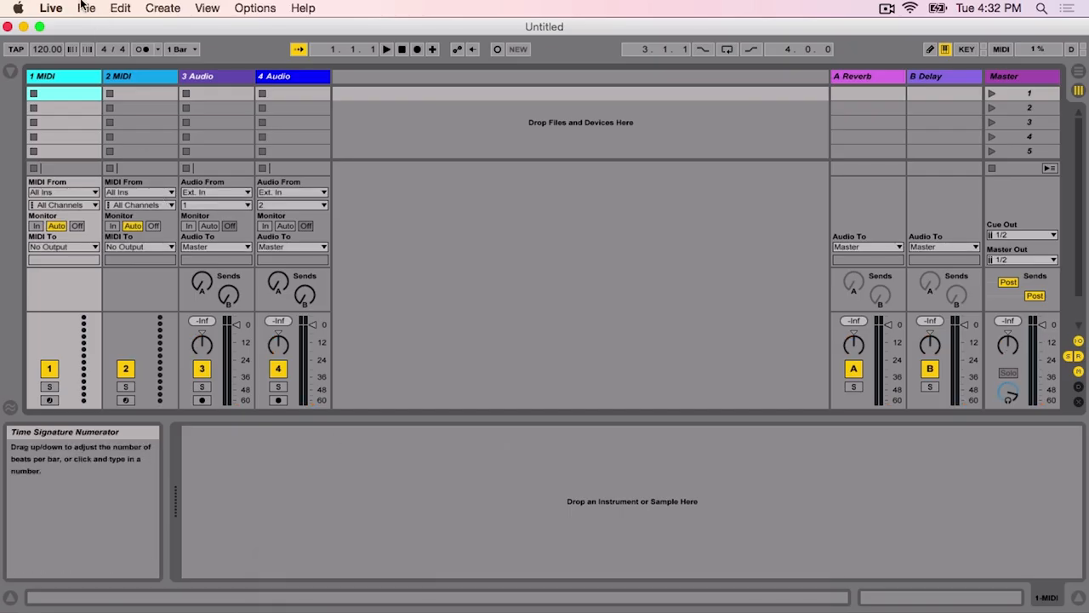
left_click(86, 8)
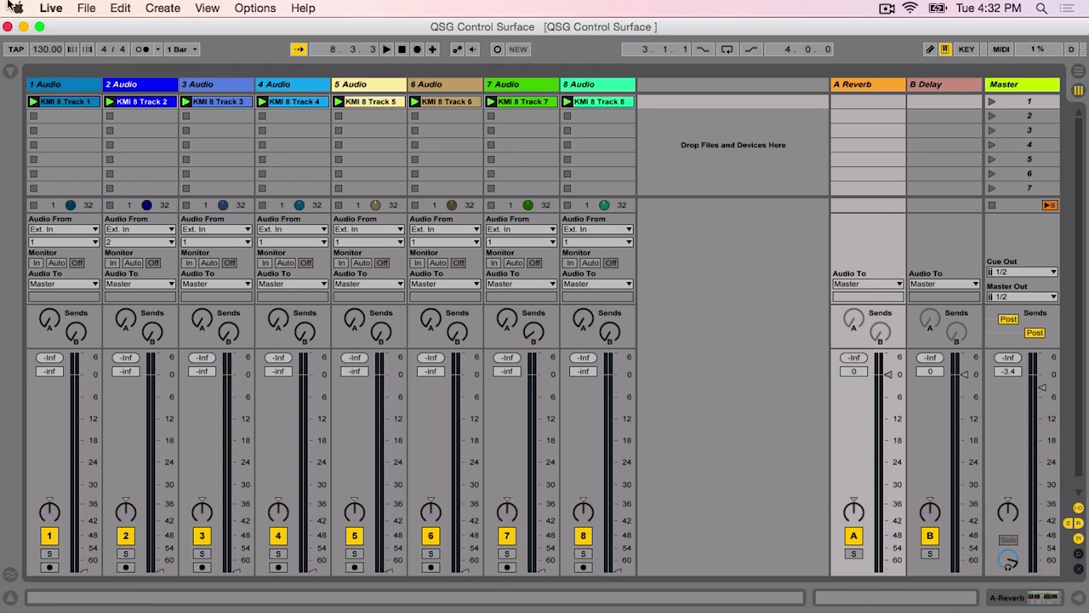
left_click(50, 8)
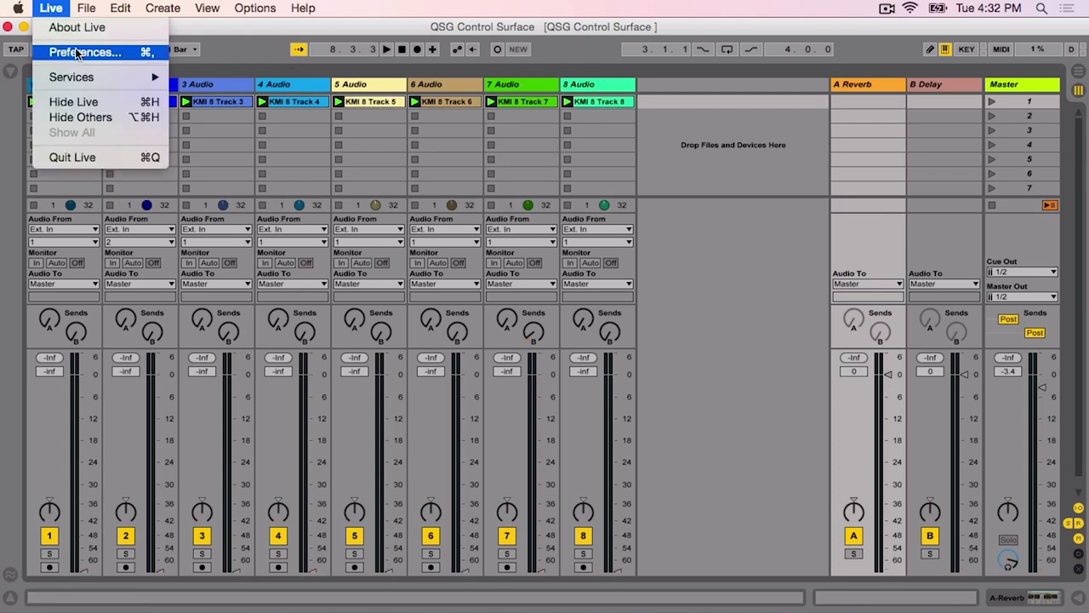
left_click(84, 52)
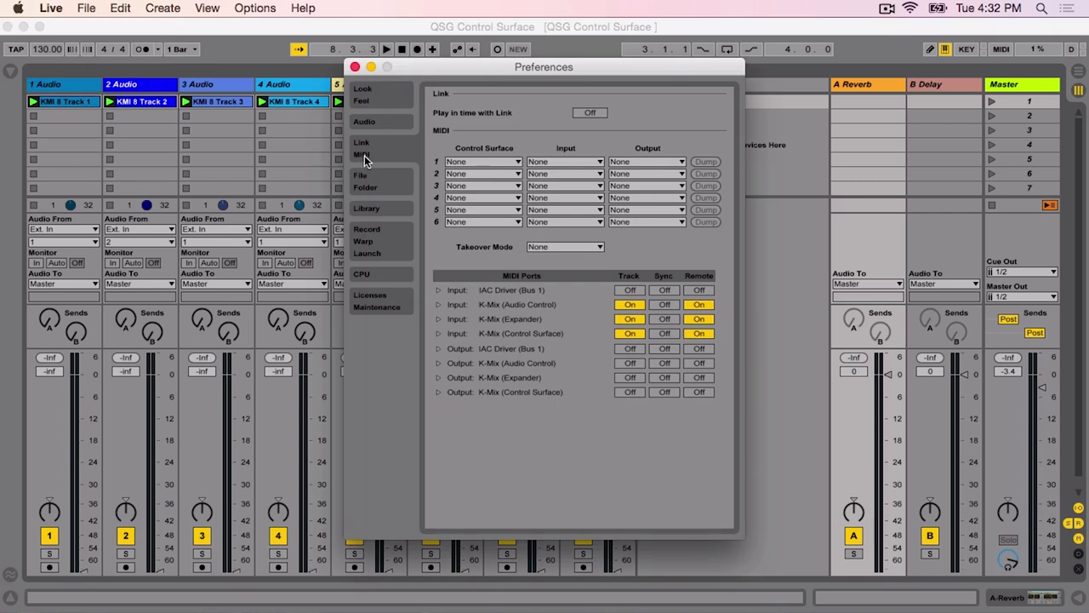
mouse_move(379, 196)
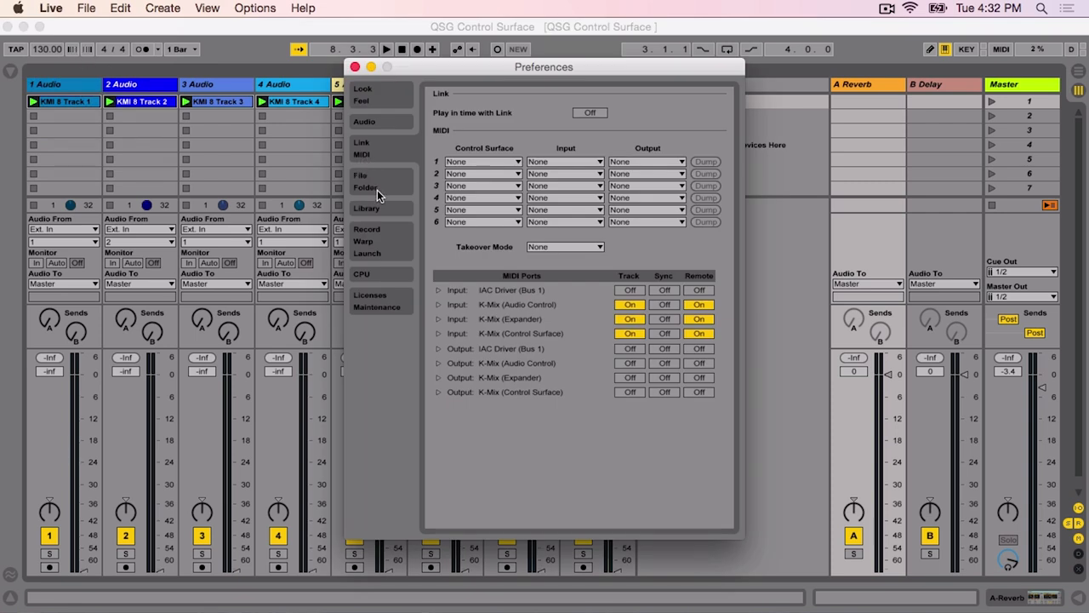
left_click(630, 333)
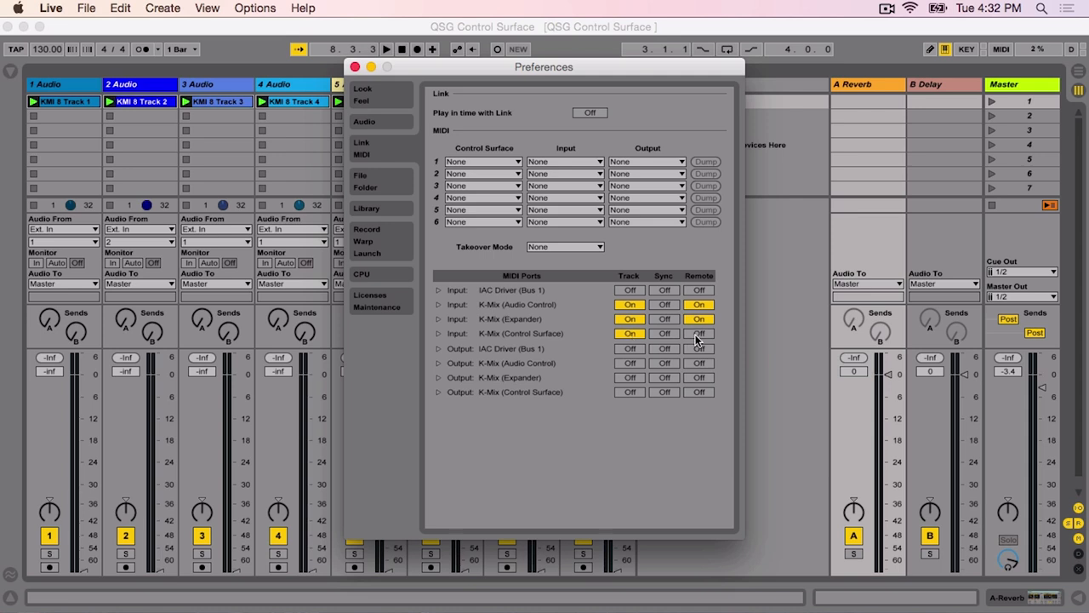
left_click(698, 333)
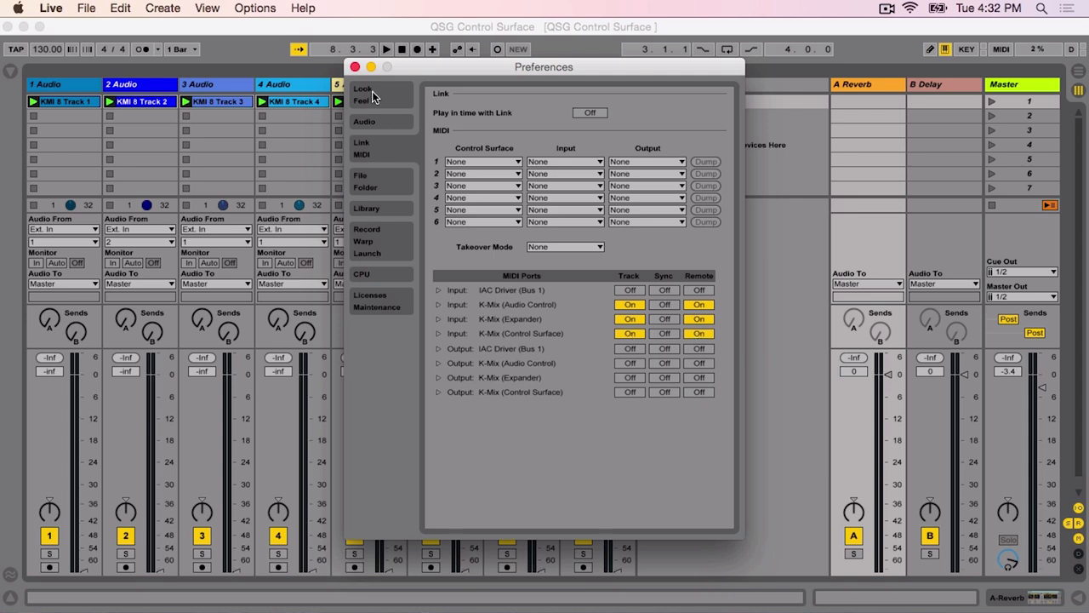
left_click(354, 66)
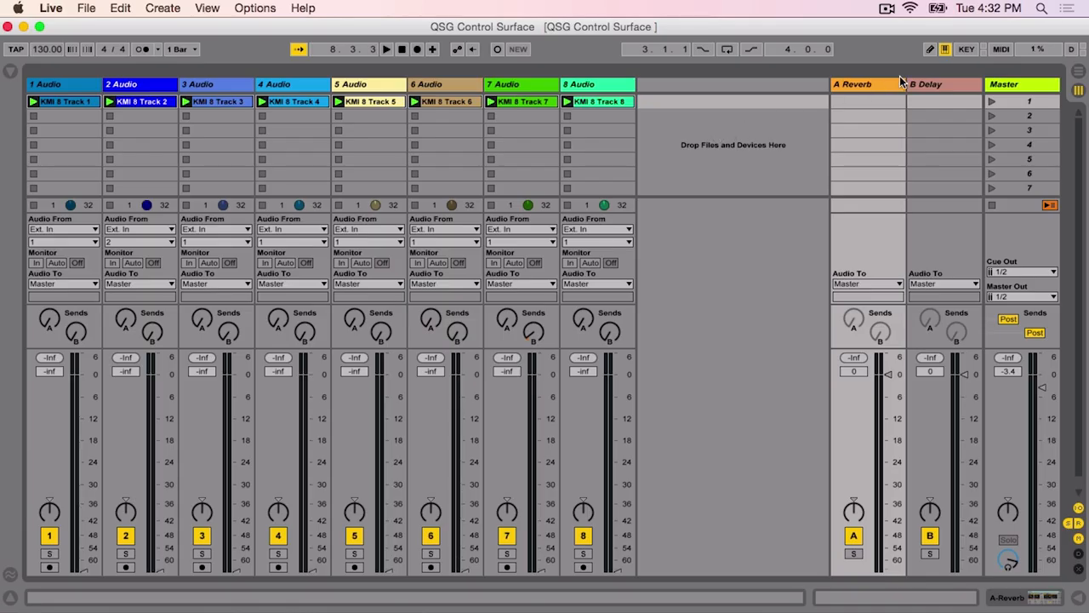
Map the transport controls to K-Mix buttons (channel 1, note D0) in MIDI Map Mode.
left_click(1001, 49)
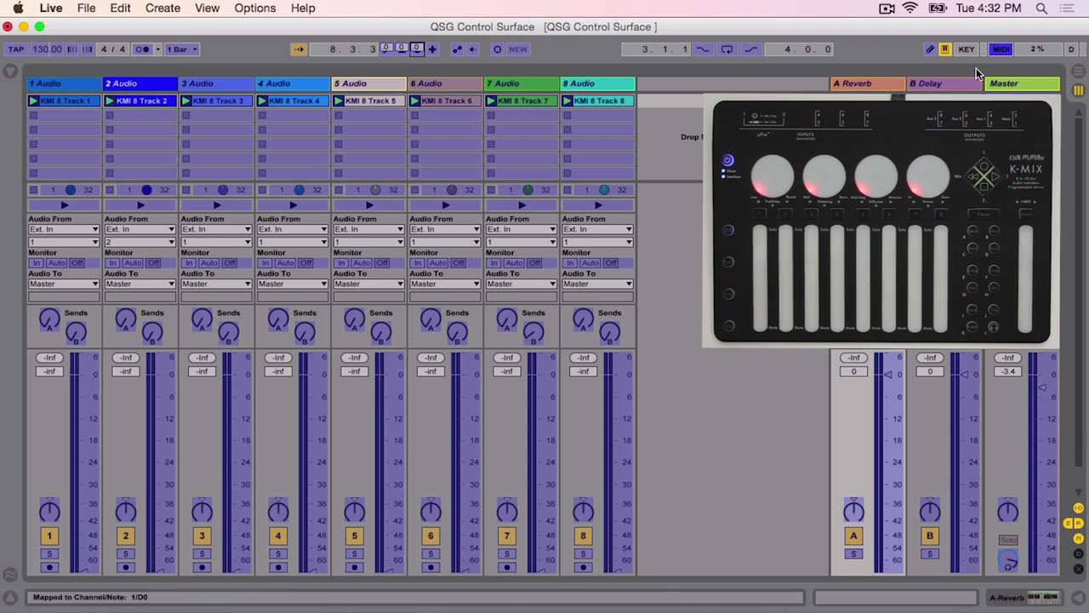
left_click(1001, 48)
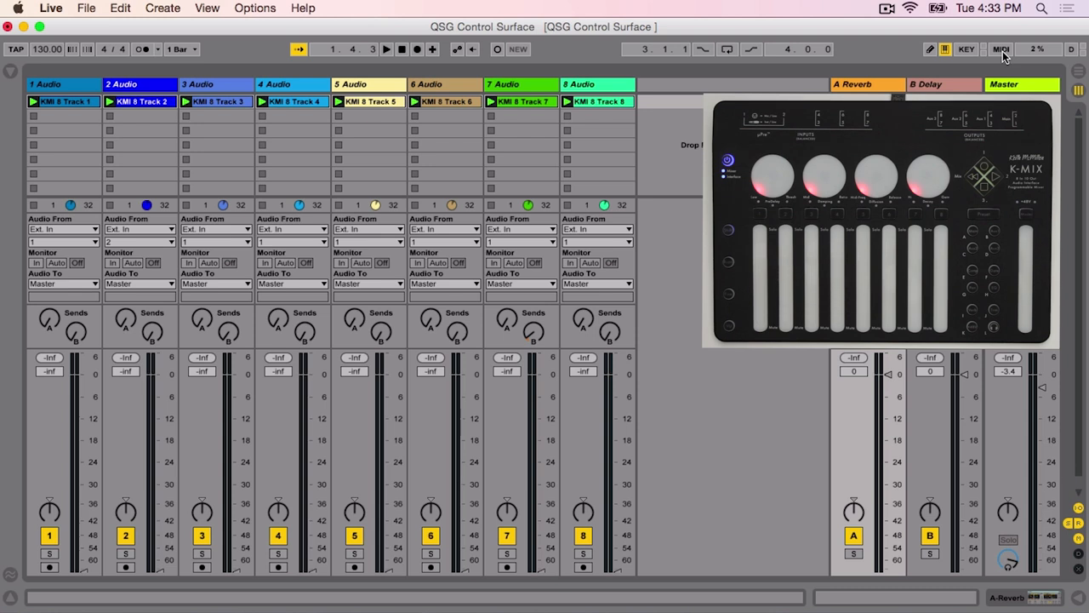
Map the eight track volumes and master volume to K-Mix faders, then select track 1 Send A.
left_click(1001, 49)
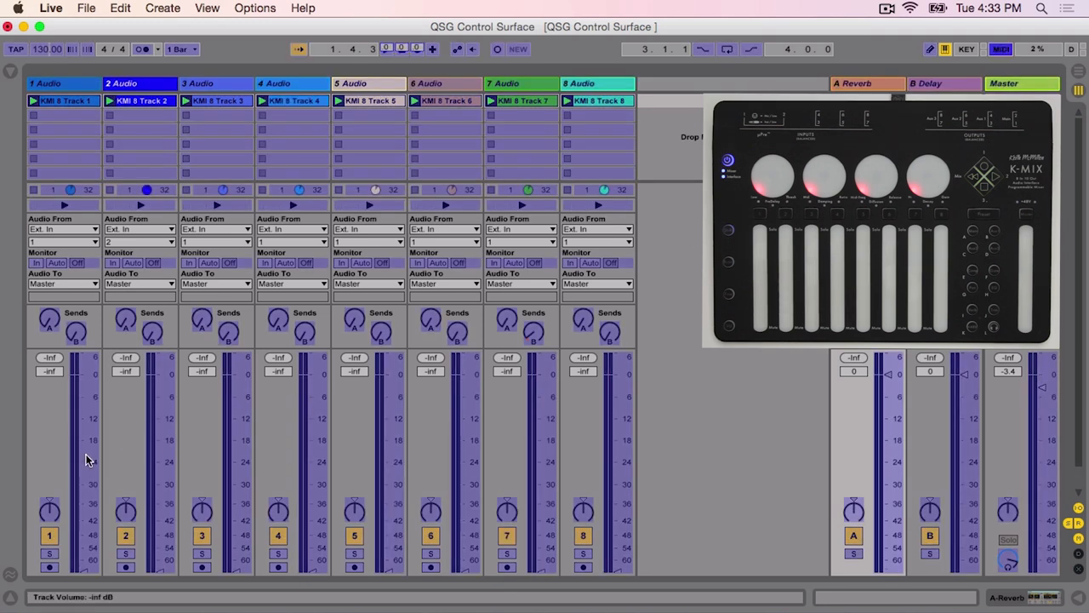
left_click(1001, 48)
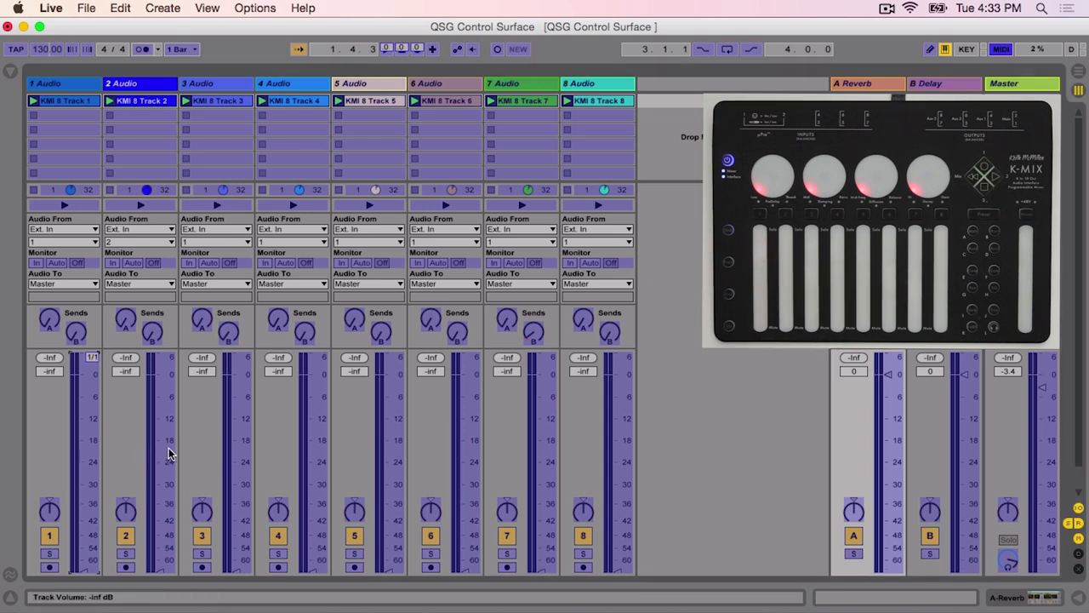
left_click(168, 356)
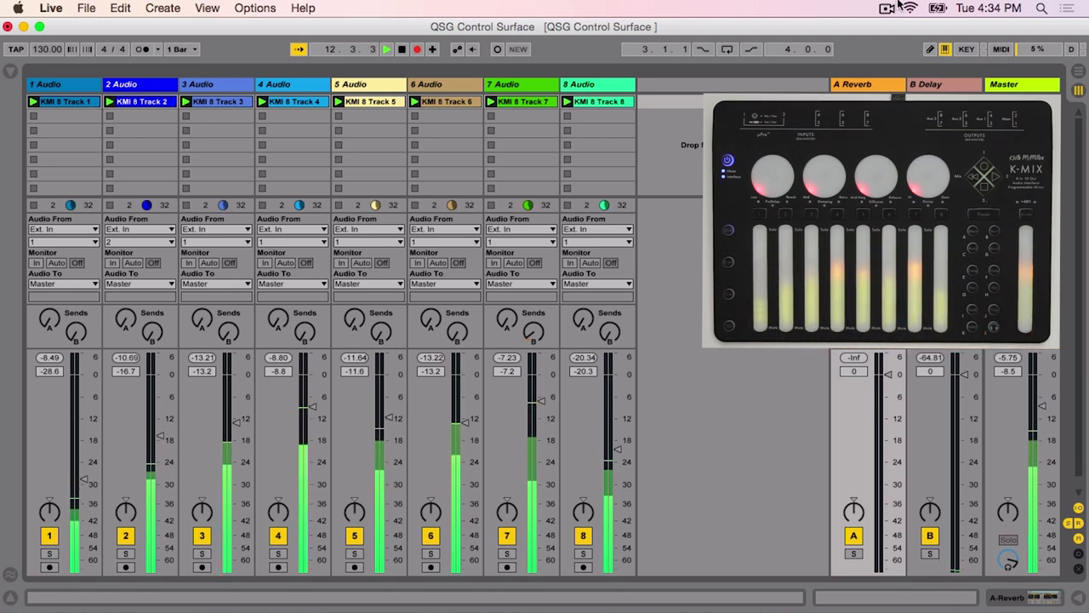
left_click(1001, 49)
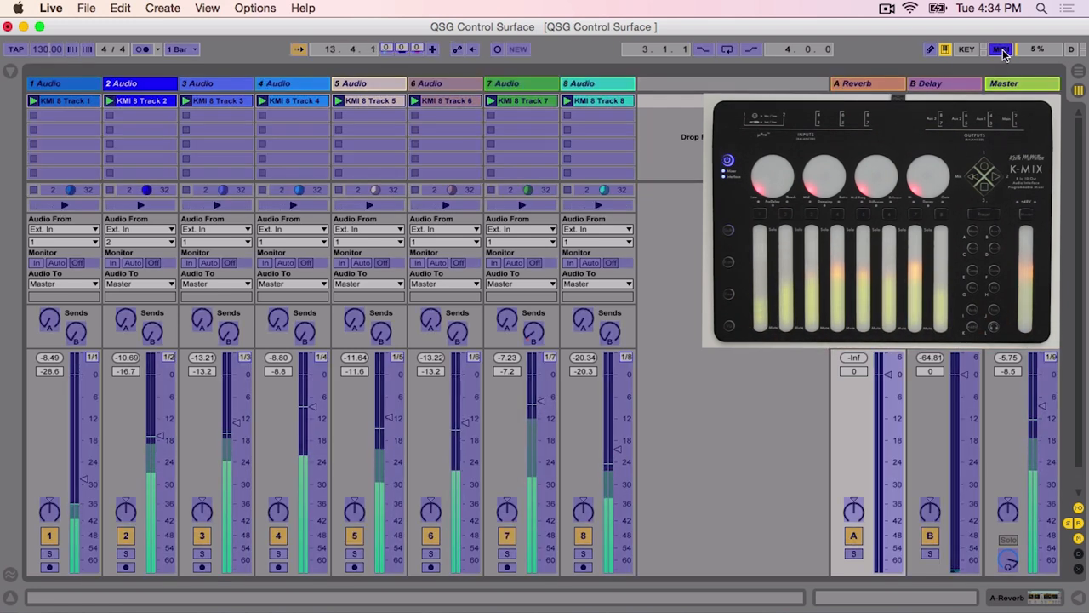
left_click(1001, 48)
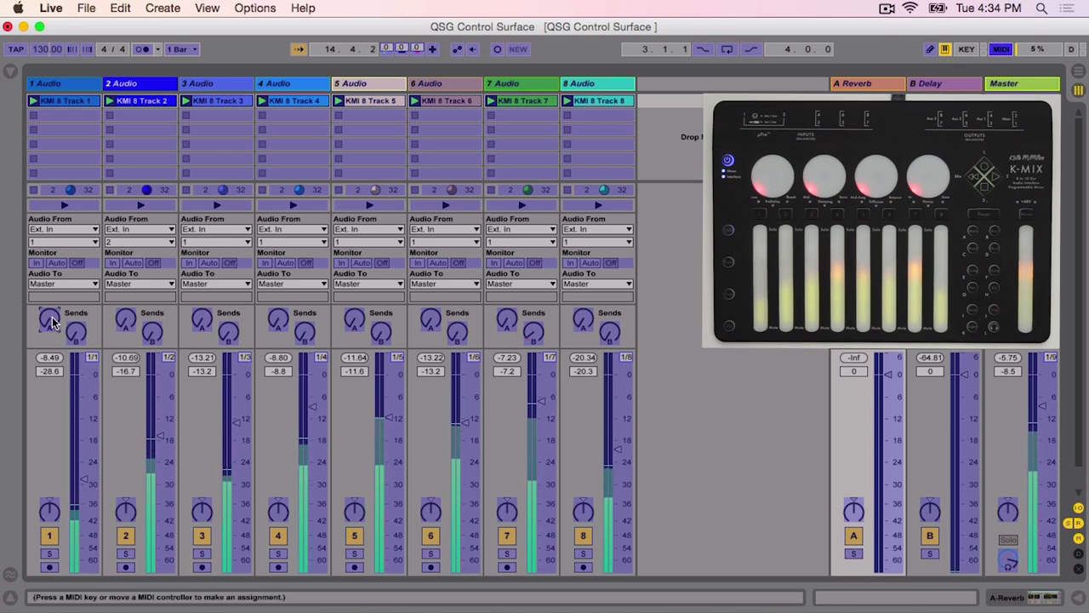